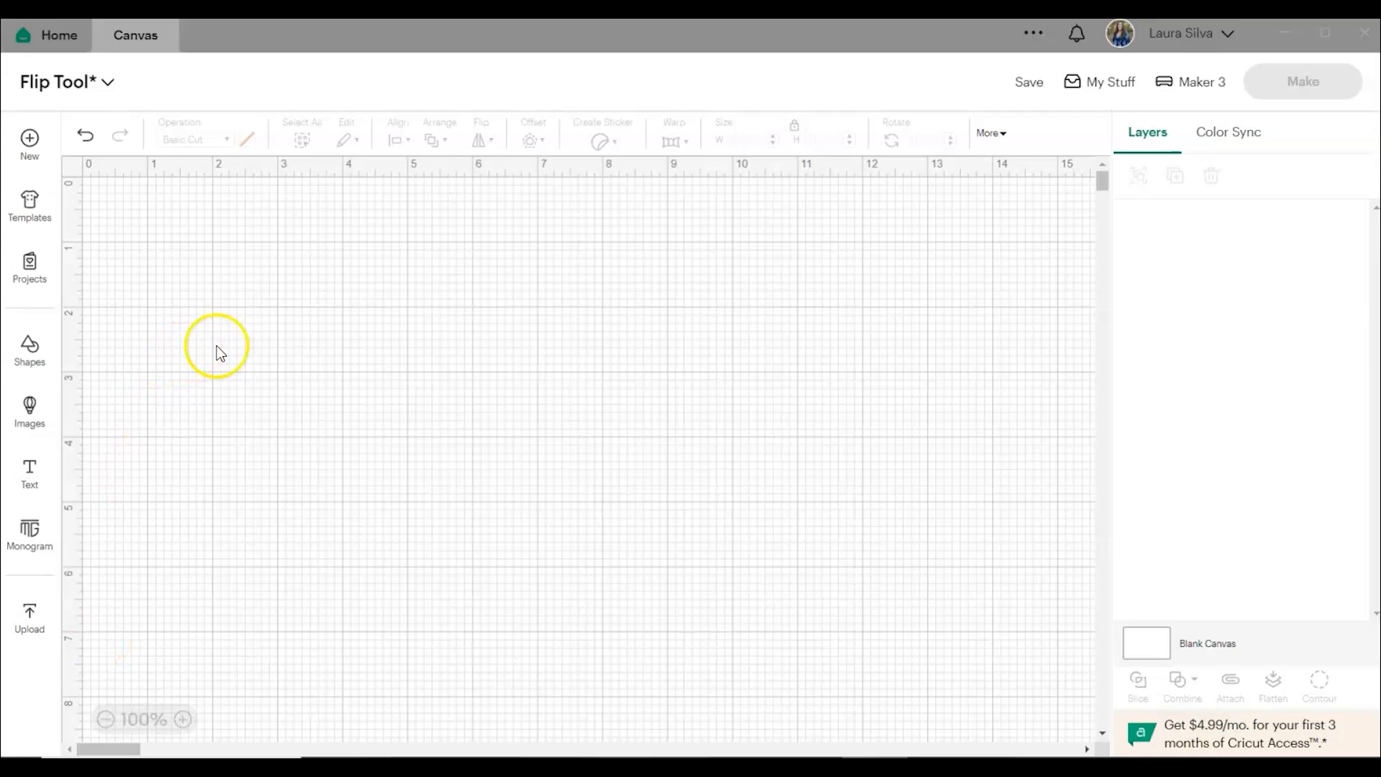
pyautogui.moveTo(489, 141)
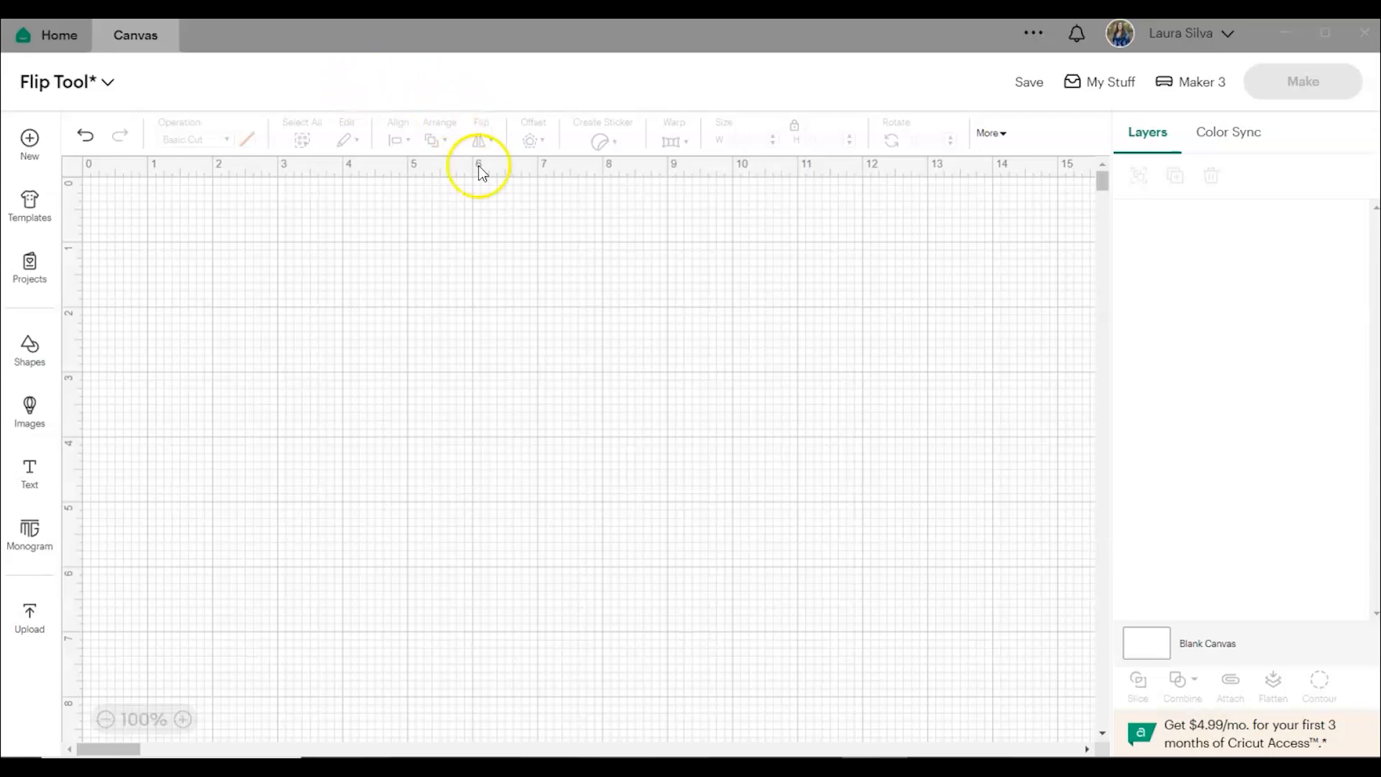
pyautogui.moveTo(647, 148)
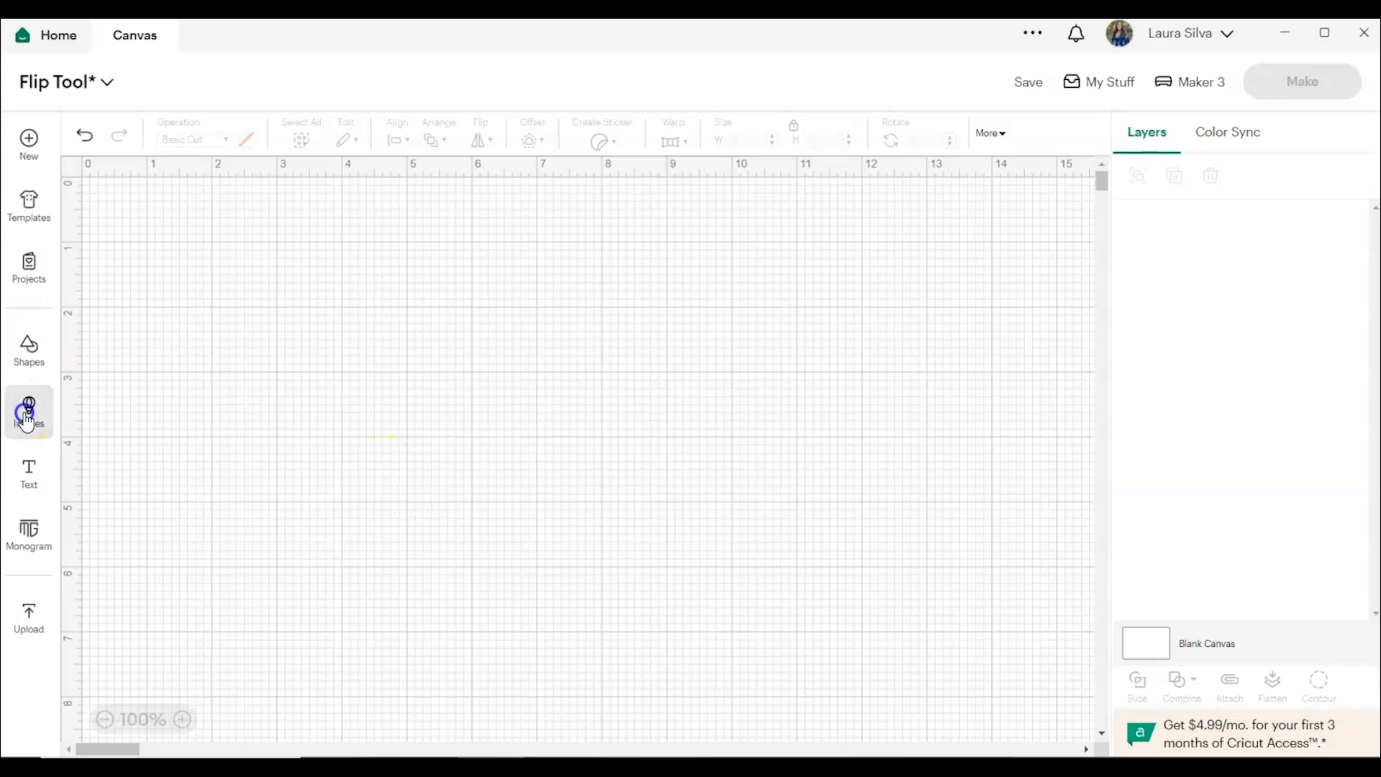
# Insert the bookmarked Gifts and Balloons images from the image library onto the canvas
pyautogui.click(29, 411)
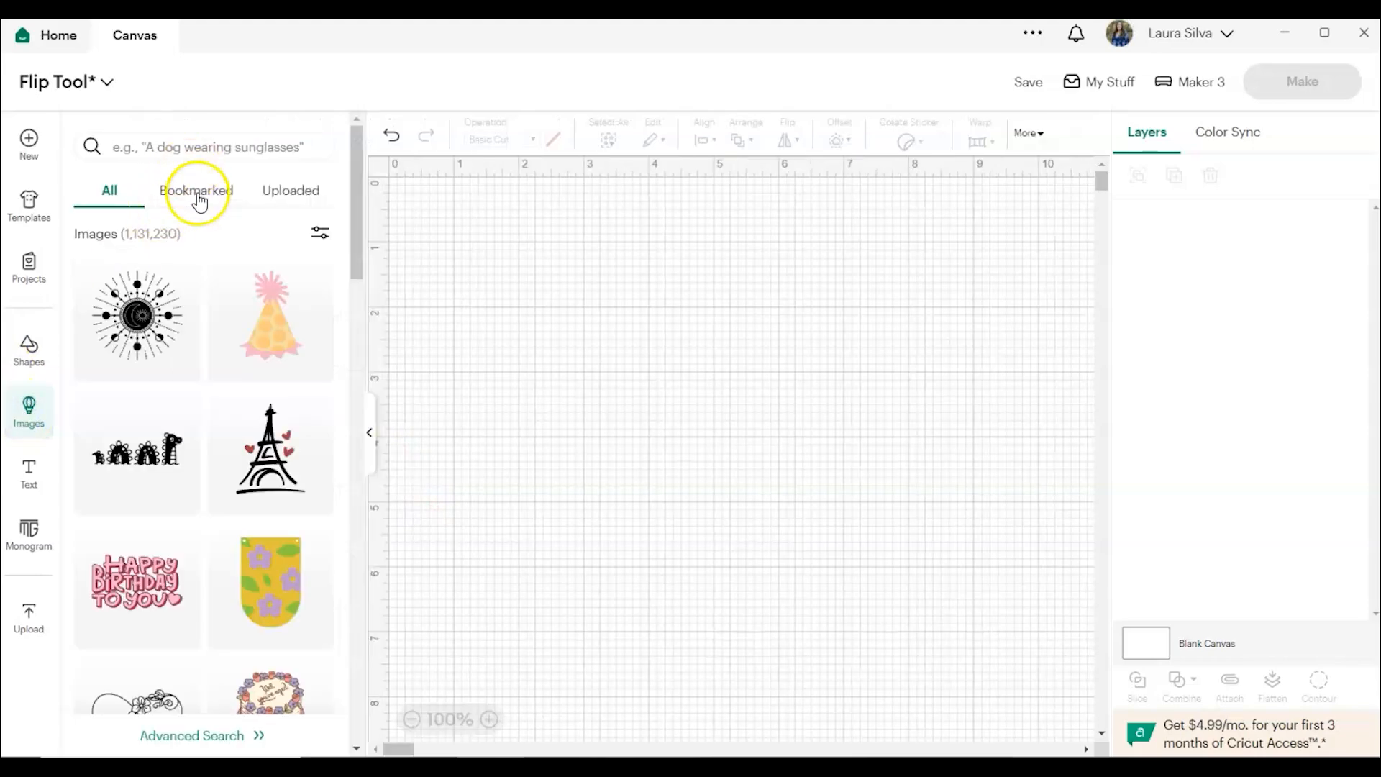
pyautogui.click(195, 190)
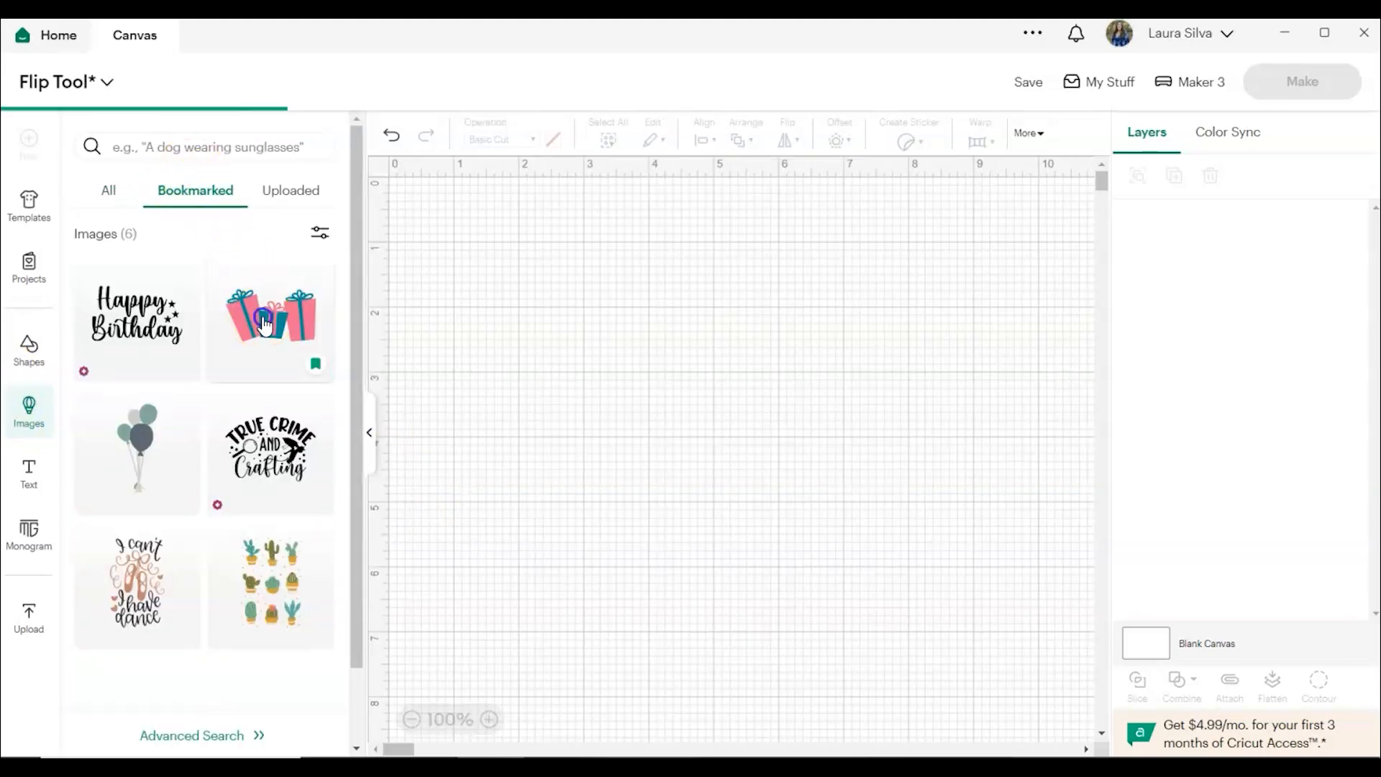
pyautogui.click(144, 446)
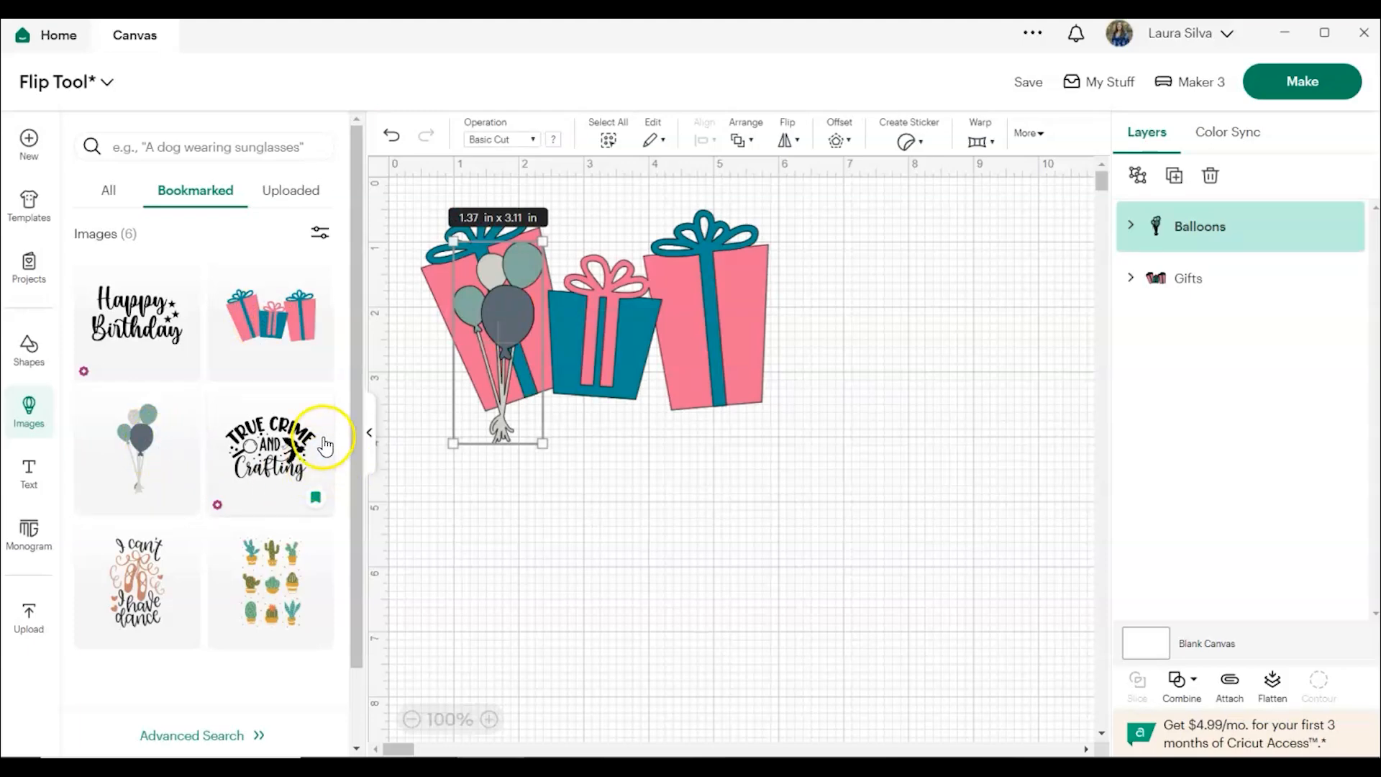
pyautogui.moveTo(207, 423)
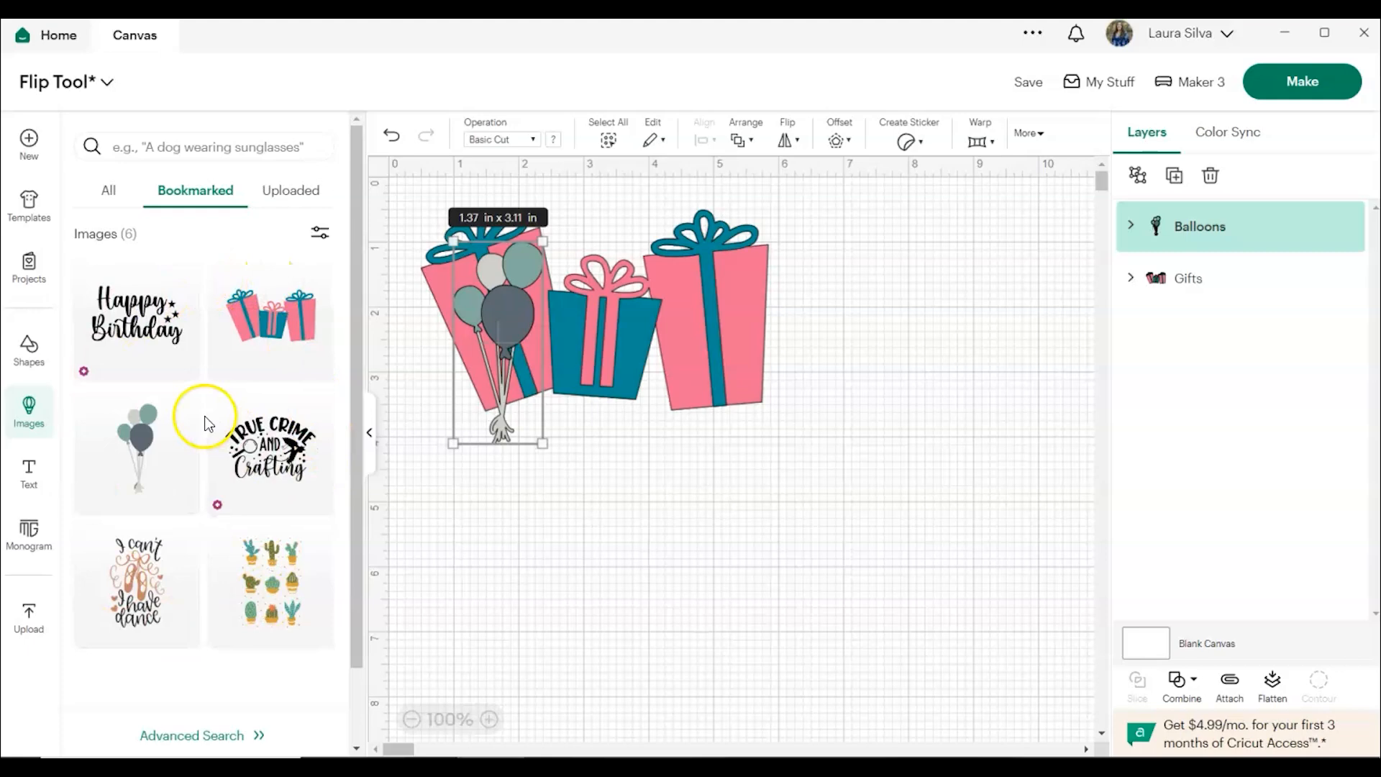
pyautogui.moveTo(170, 462)
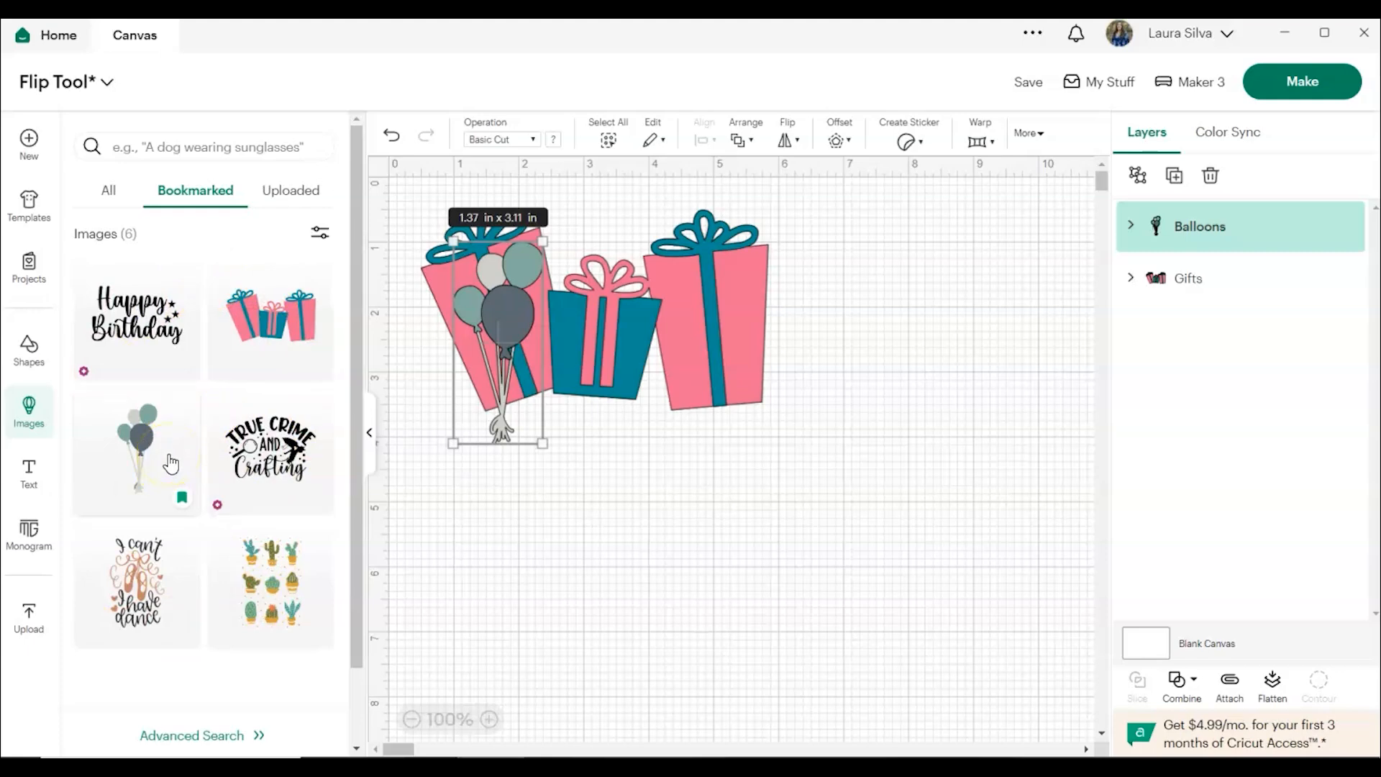
pyautogui.moveTo(170, 460)
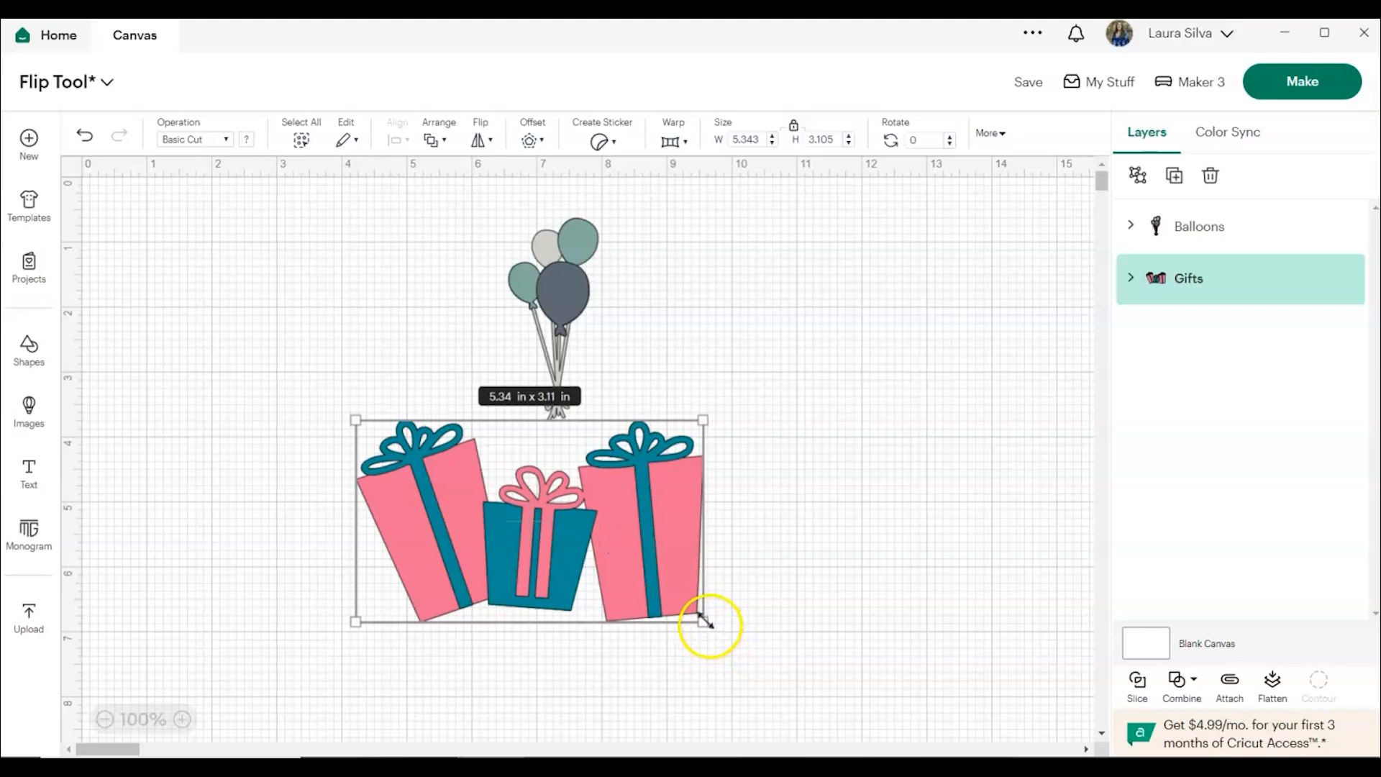
# Shrink the Gifts and flip the Balloons horizontally so they read mirrored left to right
pyautogui.moveTo(710, 626); pyautogui.dragTo(665, 582)
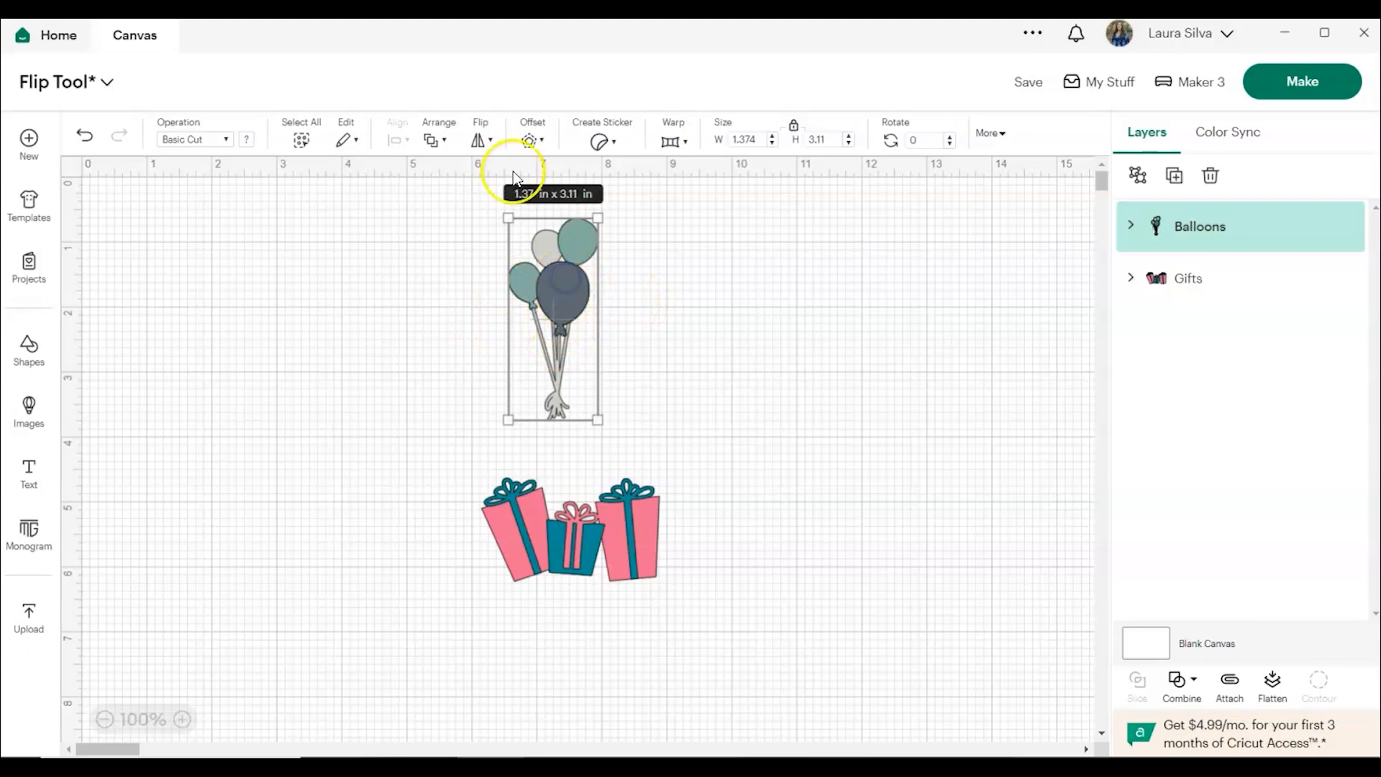
pyautogui.click(481, 141)
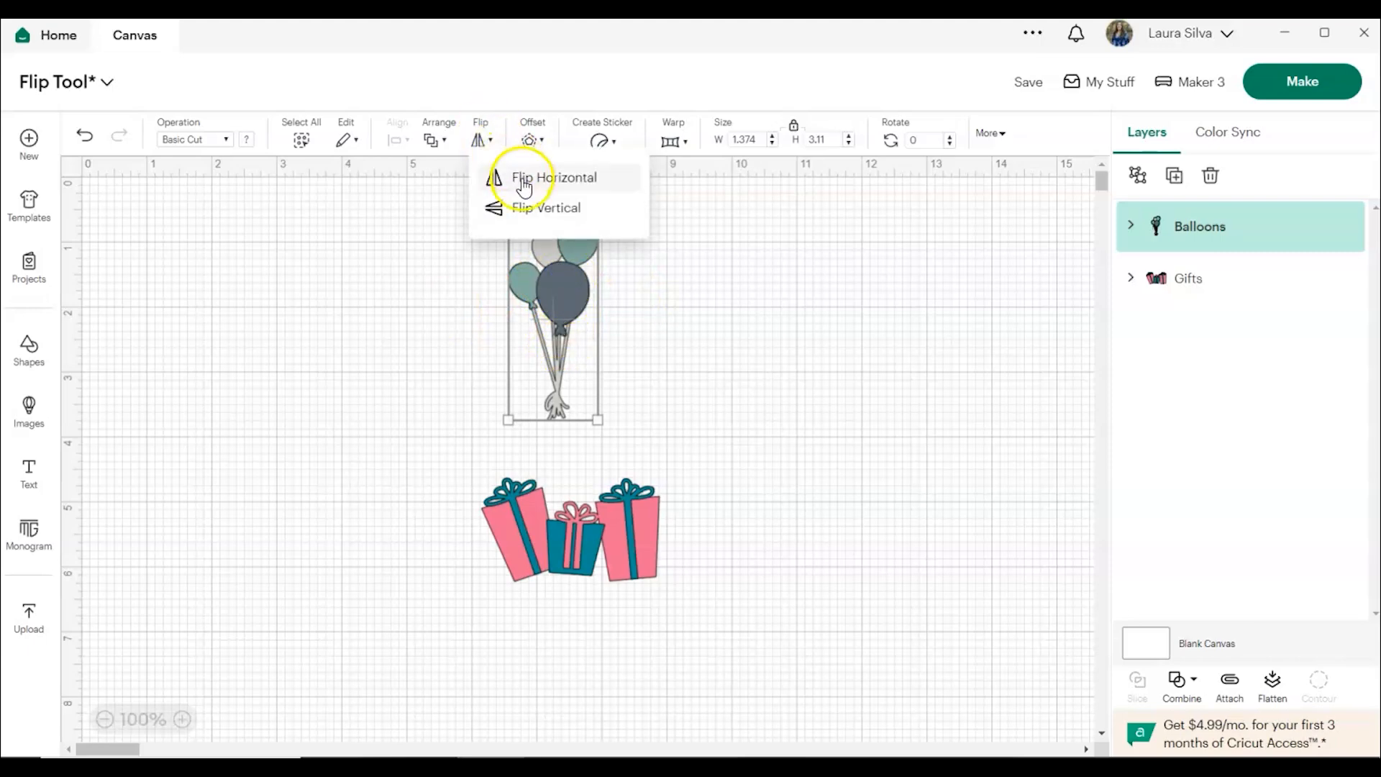
pyautogui.click(556, 178)
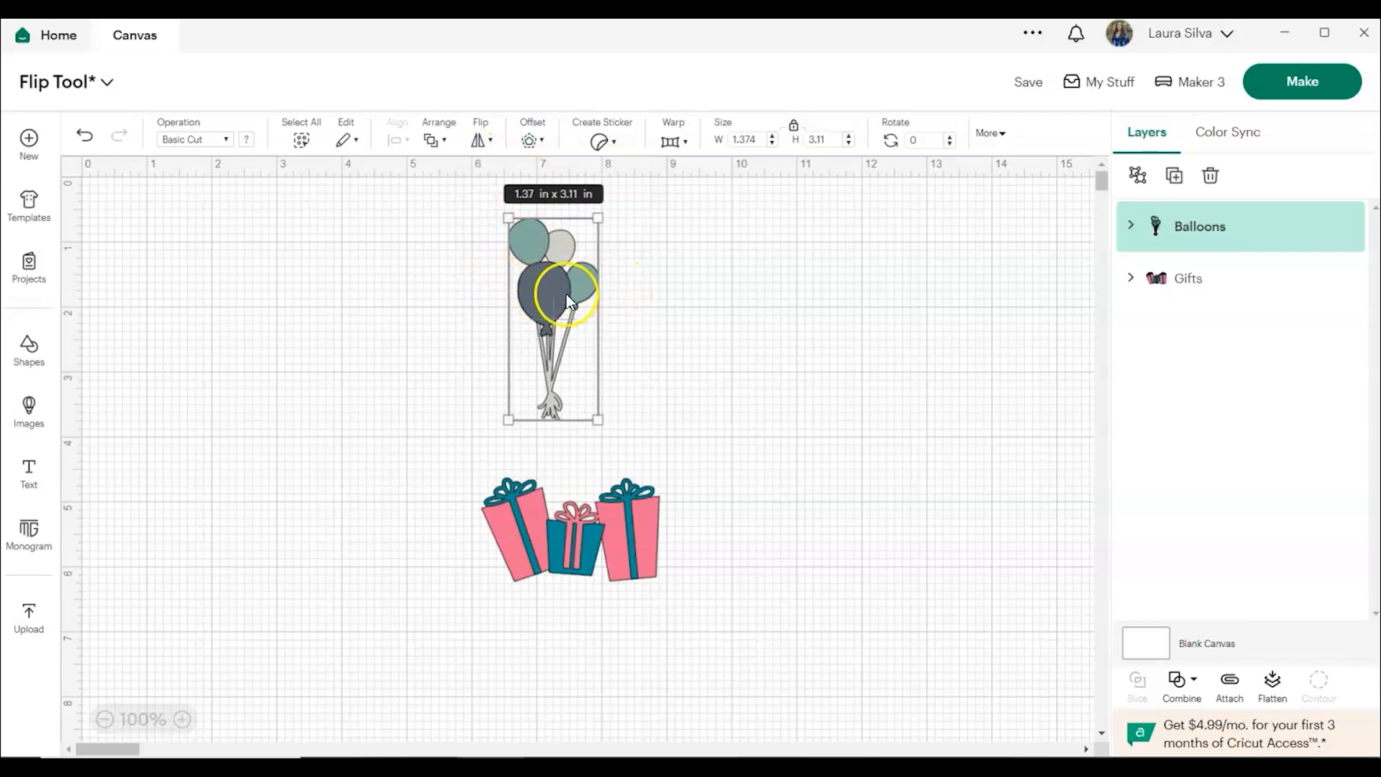
pyautogui.moveTo(540, 295)
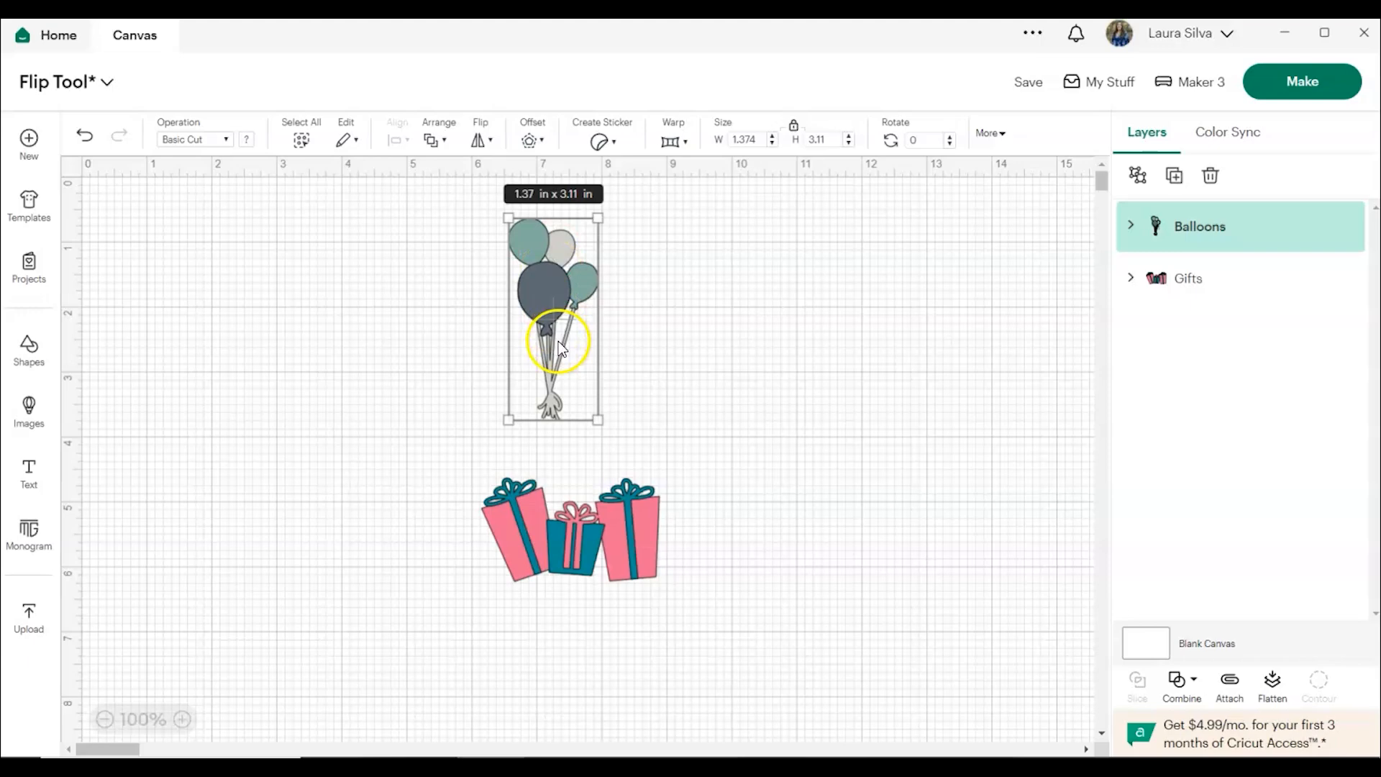
pyautogui.moveTo(527, 310)
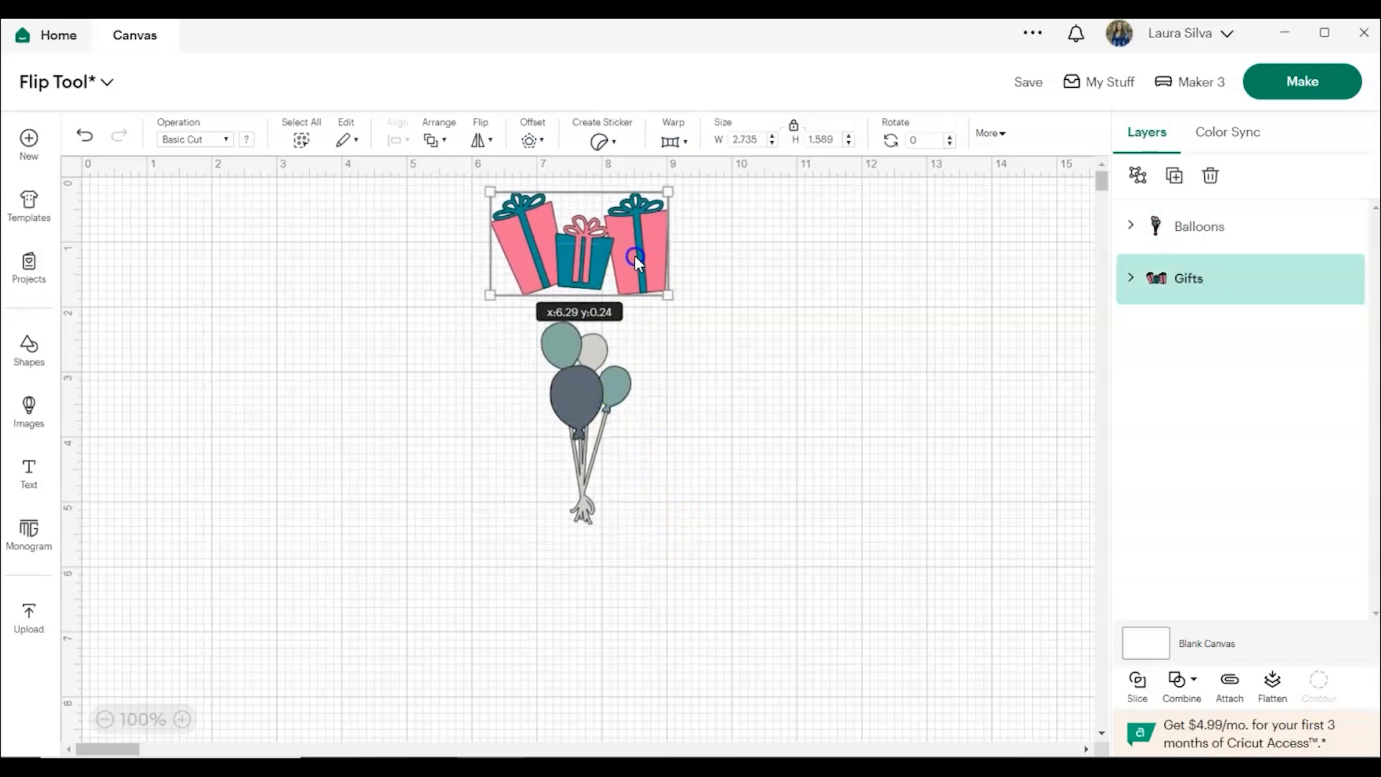
# Duplicate the Gifts and rotate the copy 180 degrees so it sits upside down below the balloons
pyautogui.rightClick(631, 260)
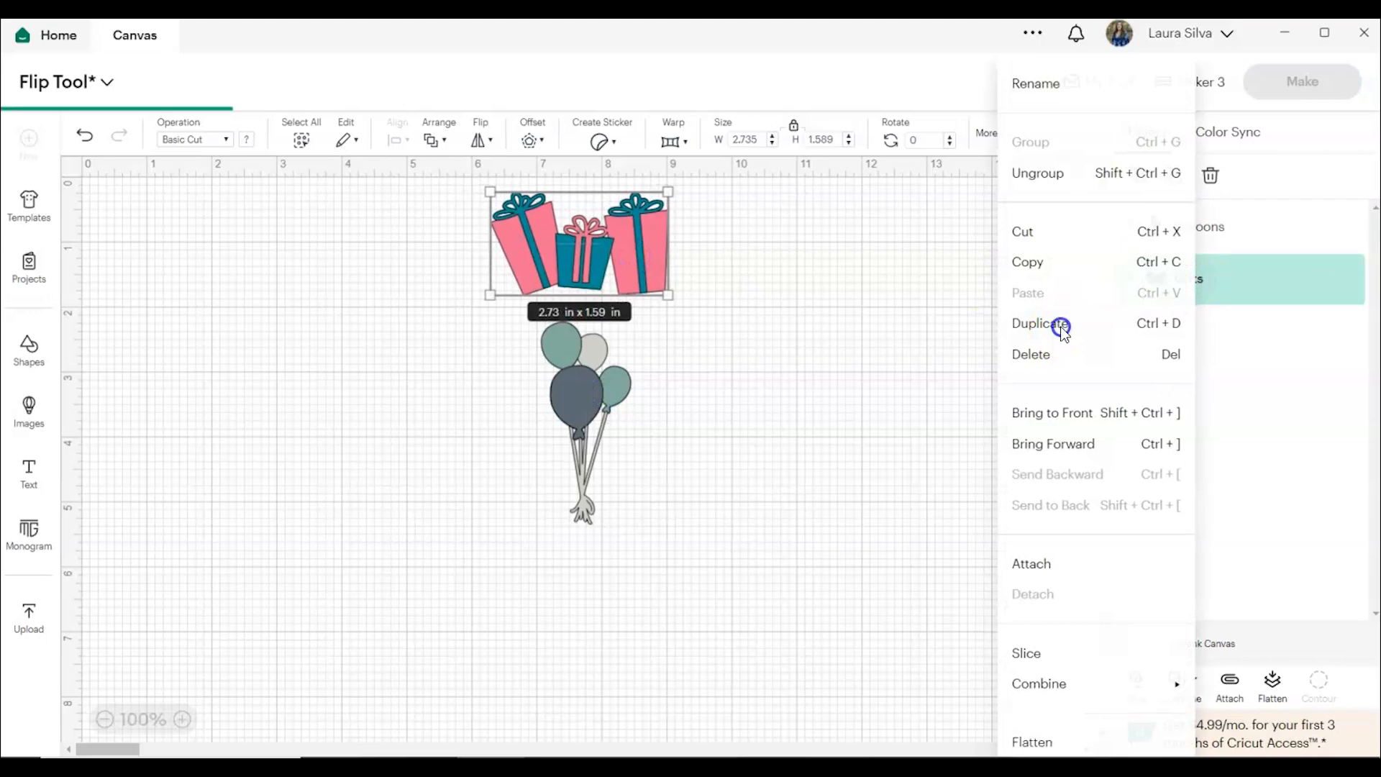
pyautogui.click(1048, 322)
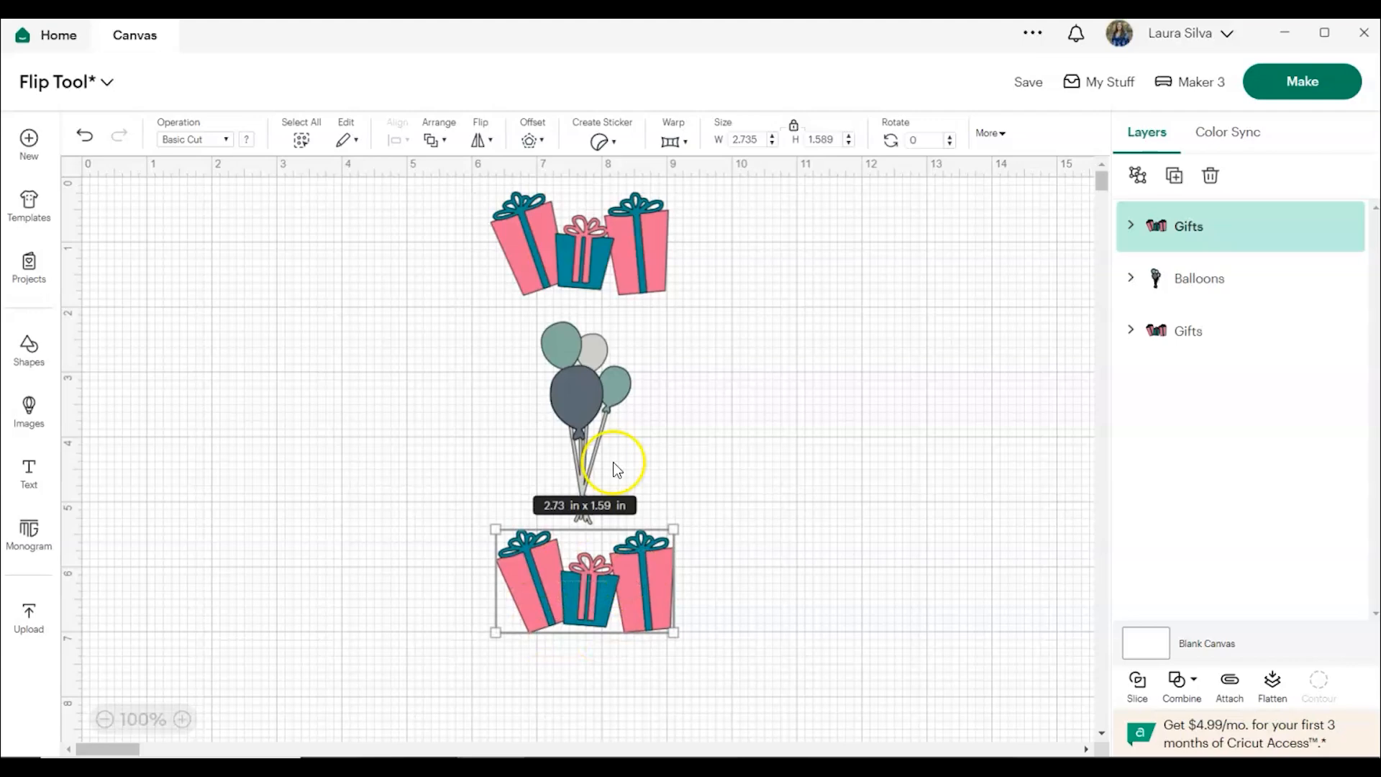
pyautogui.click(480, 136)
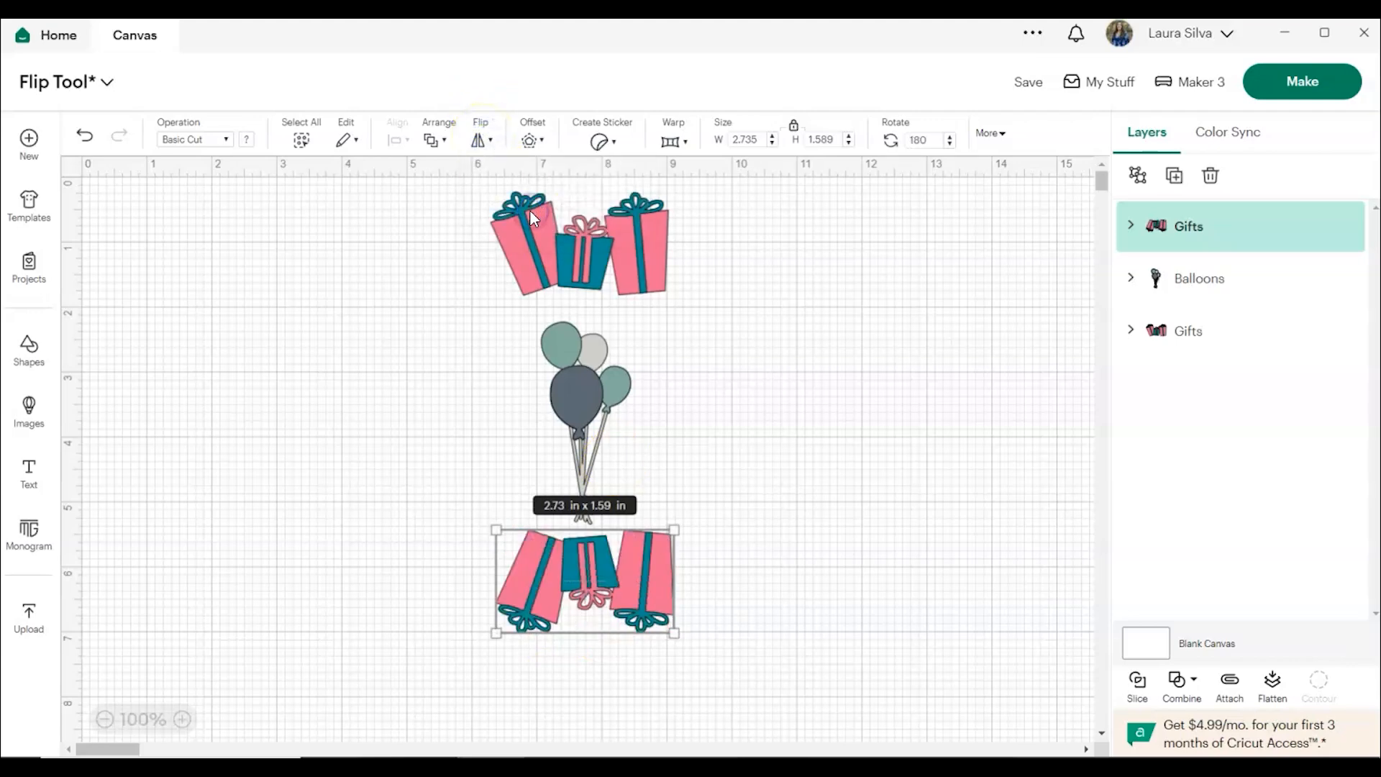
pyautogui.moveTo(633, 564)
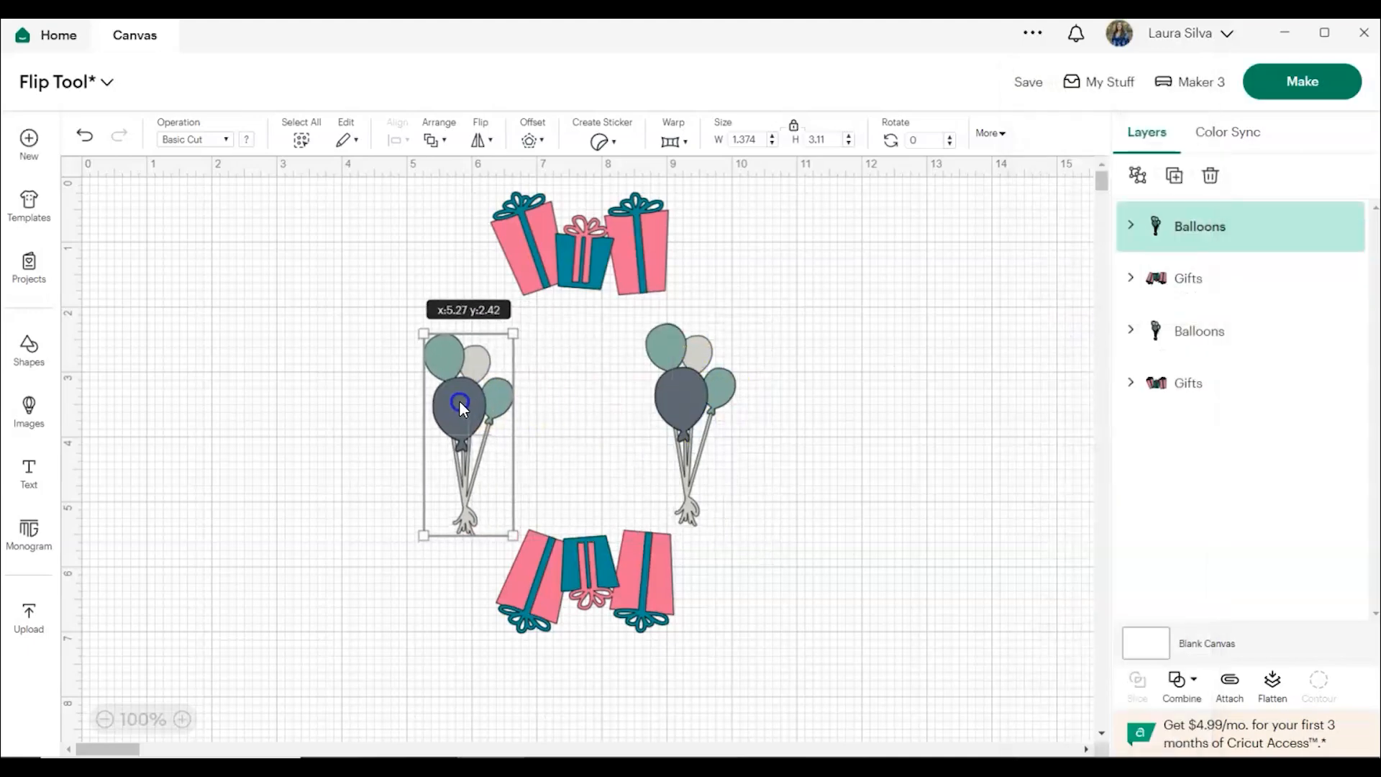
# Flip the left balloon bunch horizontally so the two bunches mirror each other on either side
pyautogui.click(491, 139)
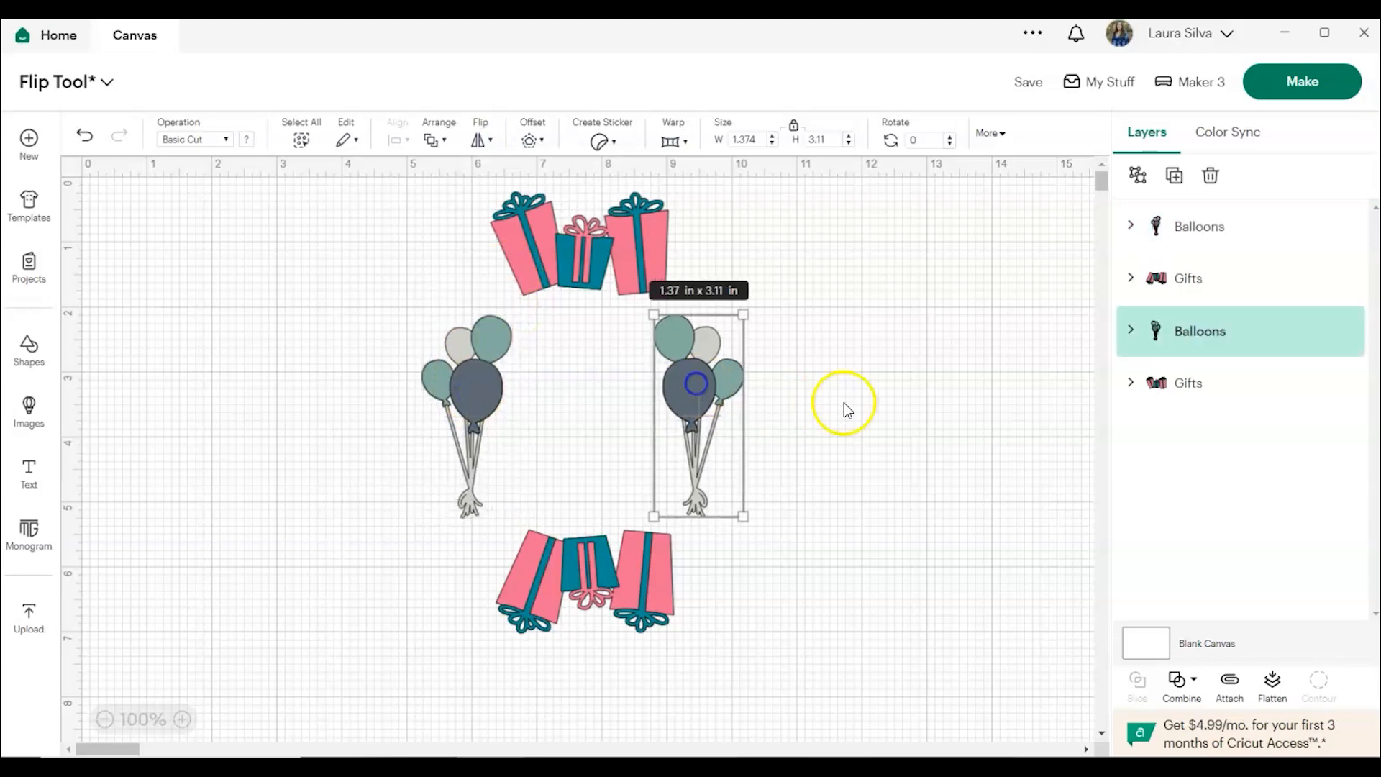
pyautogui.click(845, 408)
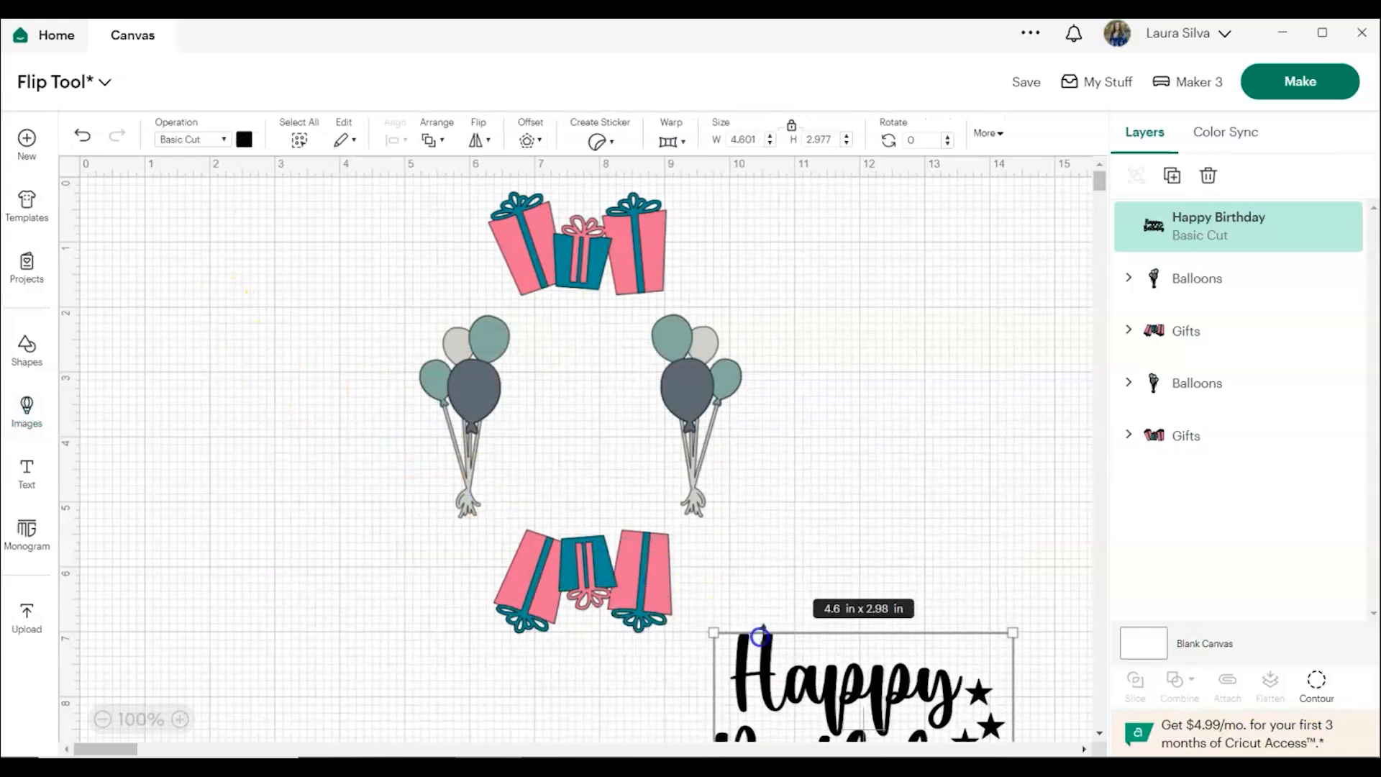
# Shrink and centre the Happy Birthday text, with the upside-down gifts repositioned beneath it
pyautogui.moveTo(759, 638); pyautogui.dragTo(777, 556)
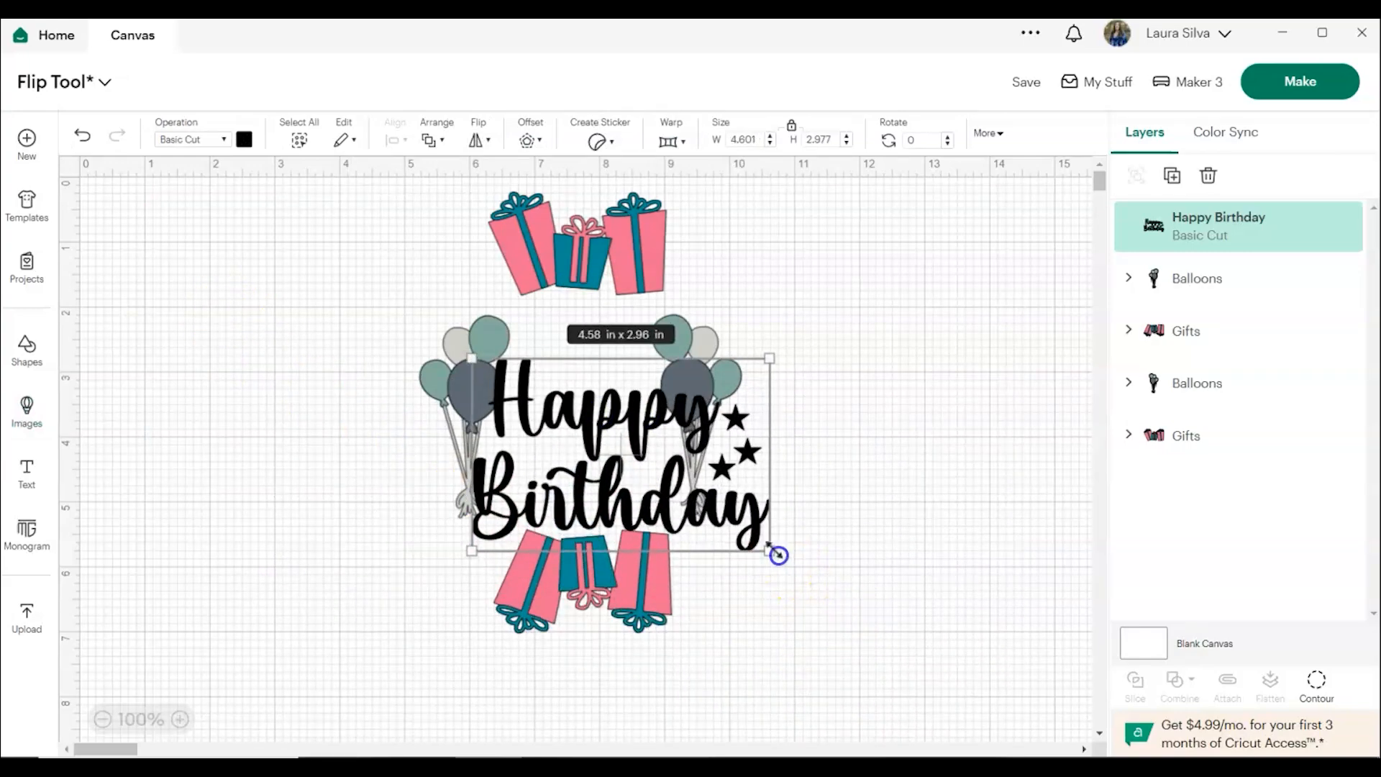
pyautogui.click(809, 387)
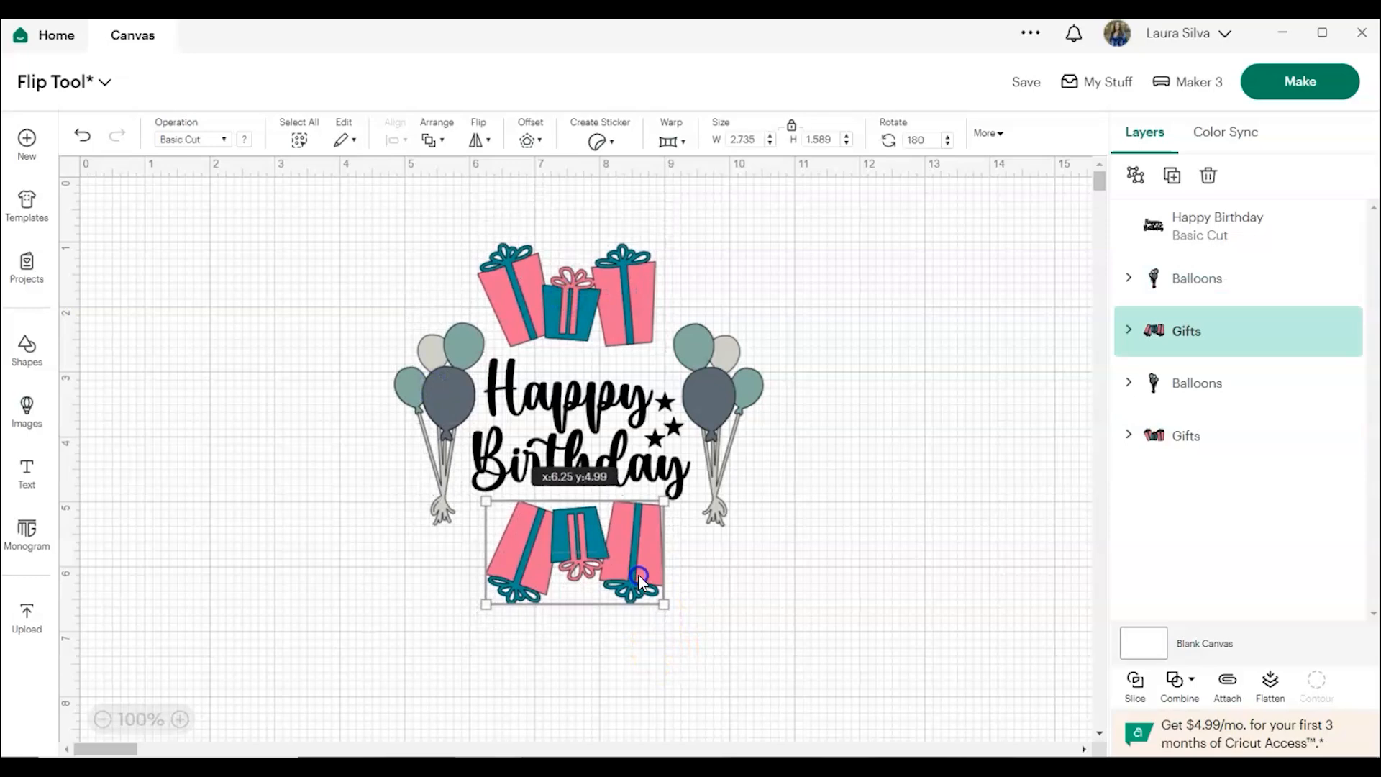
pyautogui.click(172, 673)
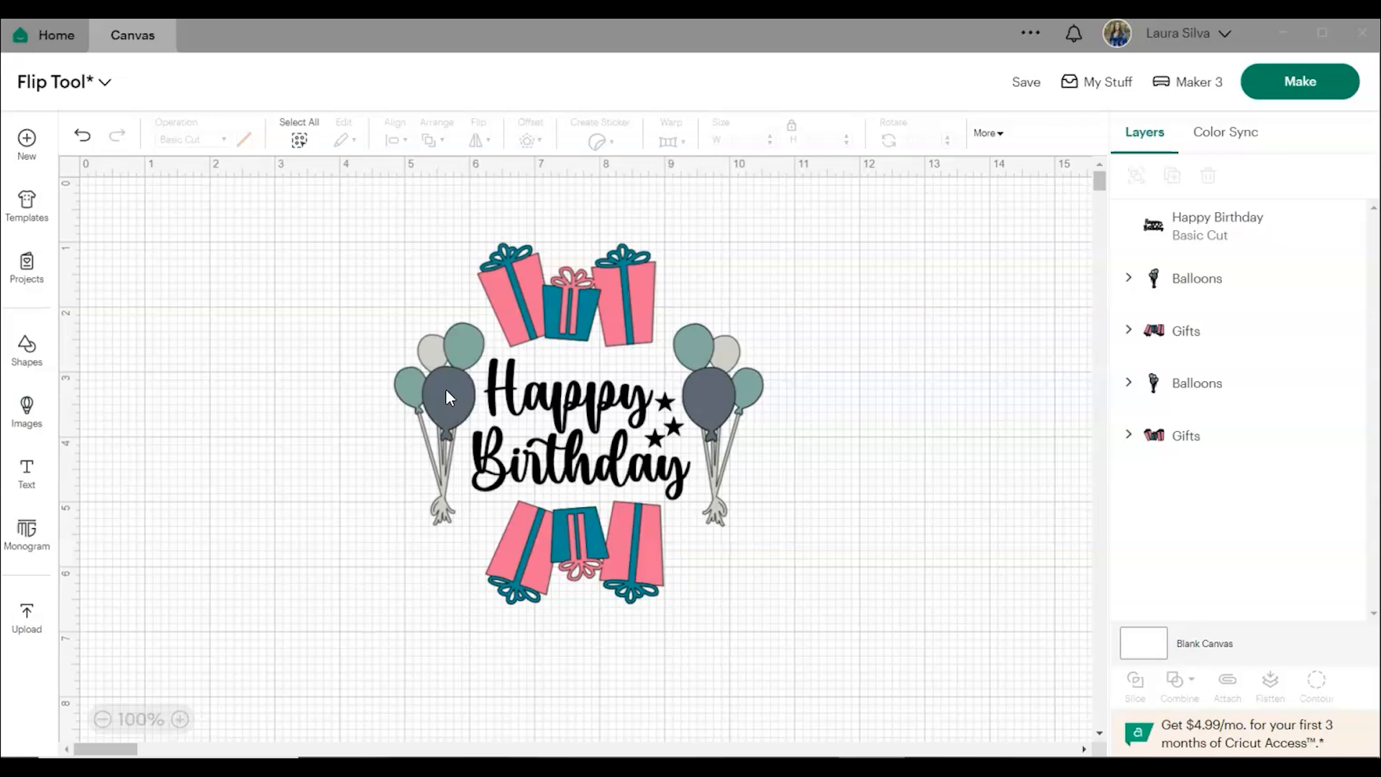
pyautogui.moveTo(273, 432)
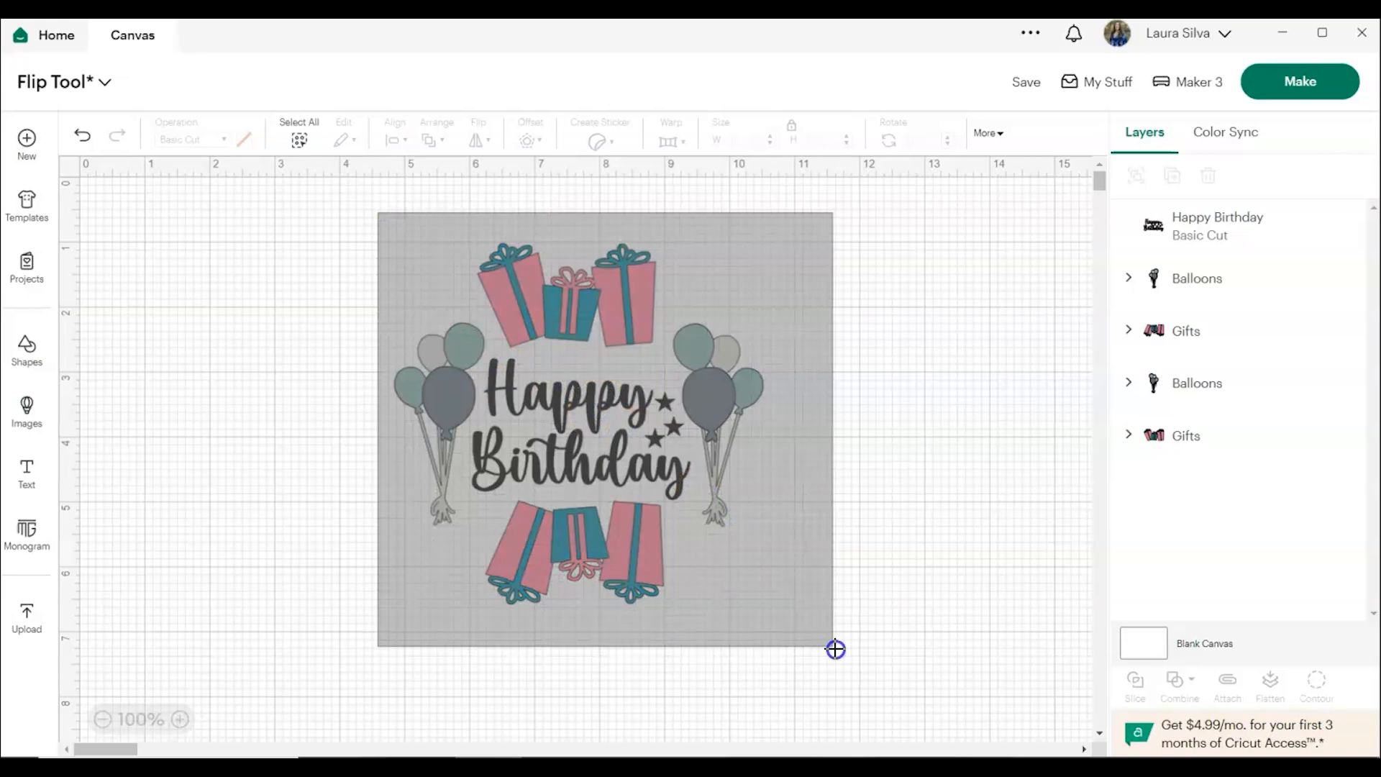
# Select the whole design, attach it as one layer and send it to Make
pyautogui.click(1227, 682)
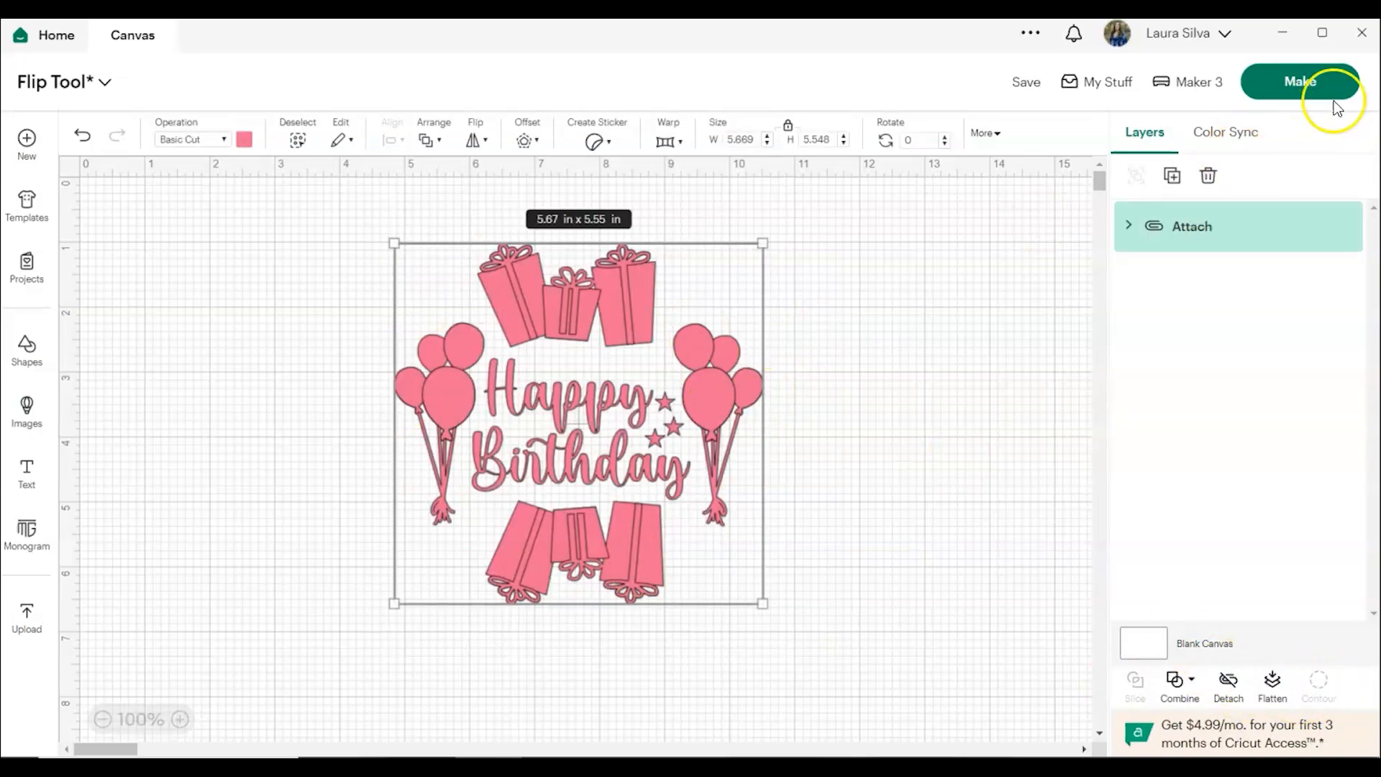
pyautogui.click(1300, 80)
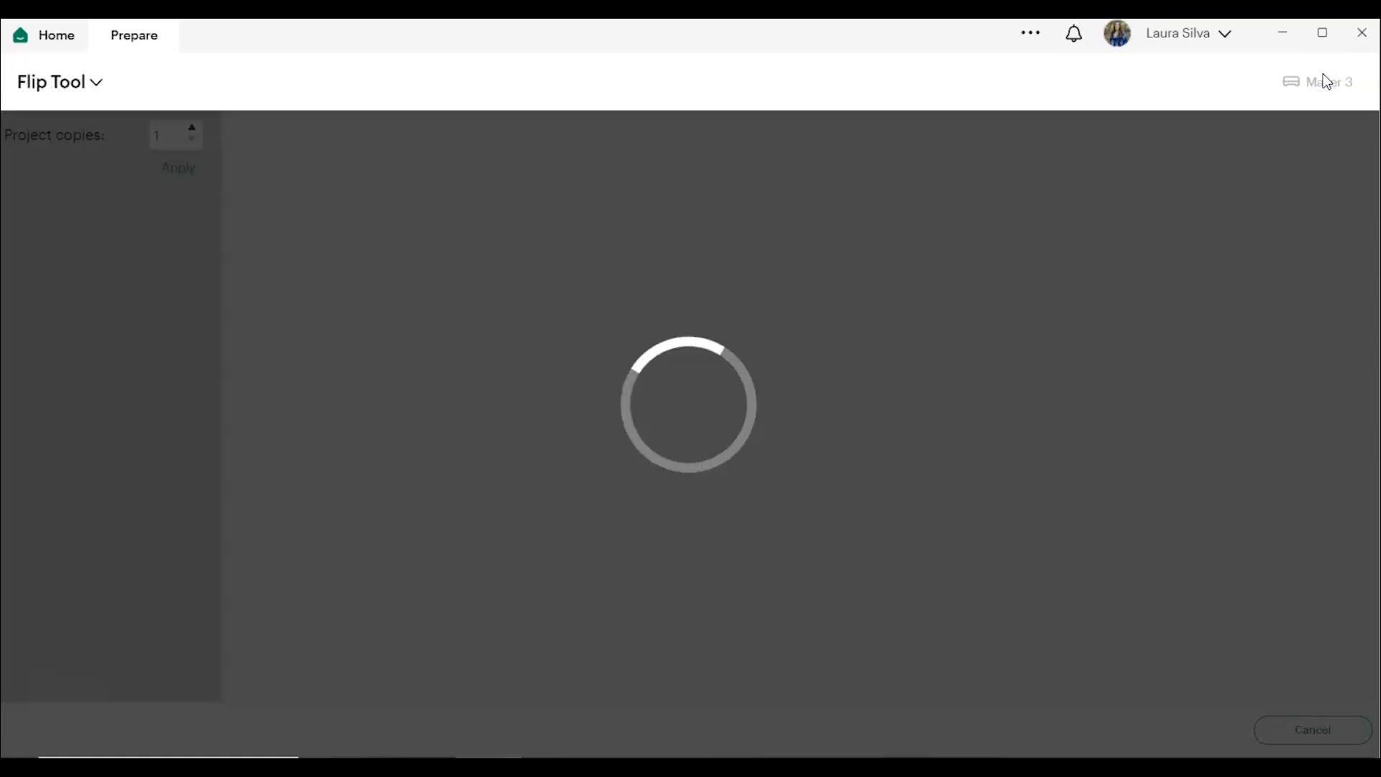
# Confirm loading On Mat with a 12 in x 12 in mat size
pyautogui.click(1015, 421)
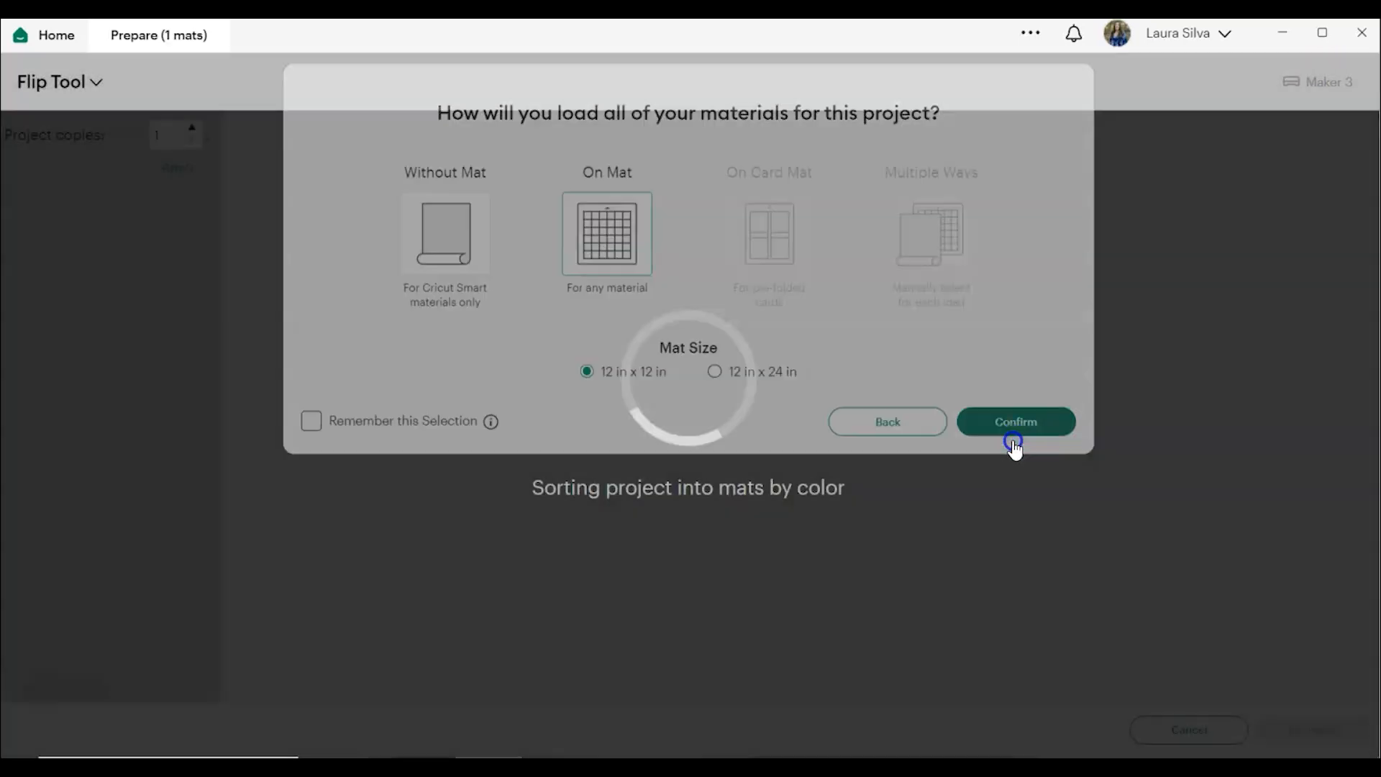
pyautogui.click(1016, 421)
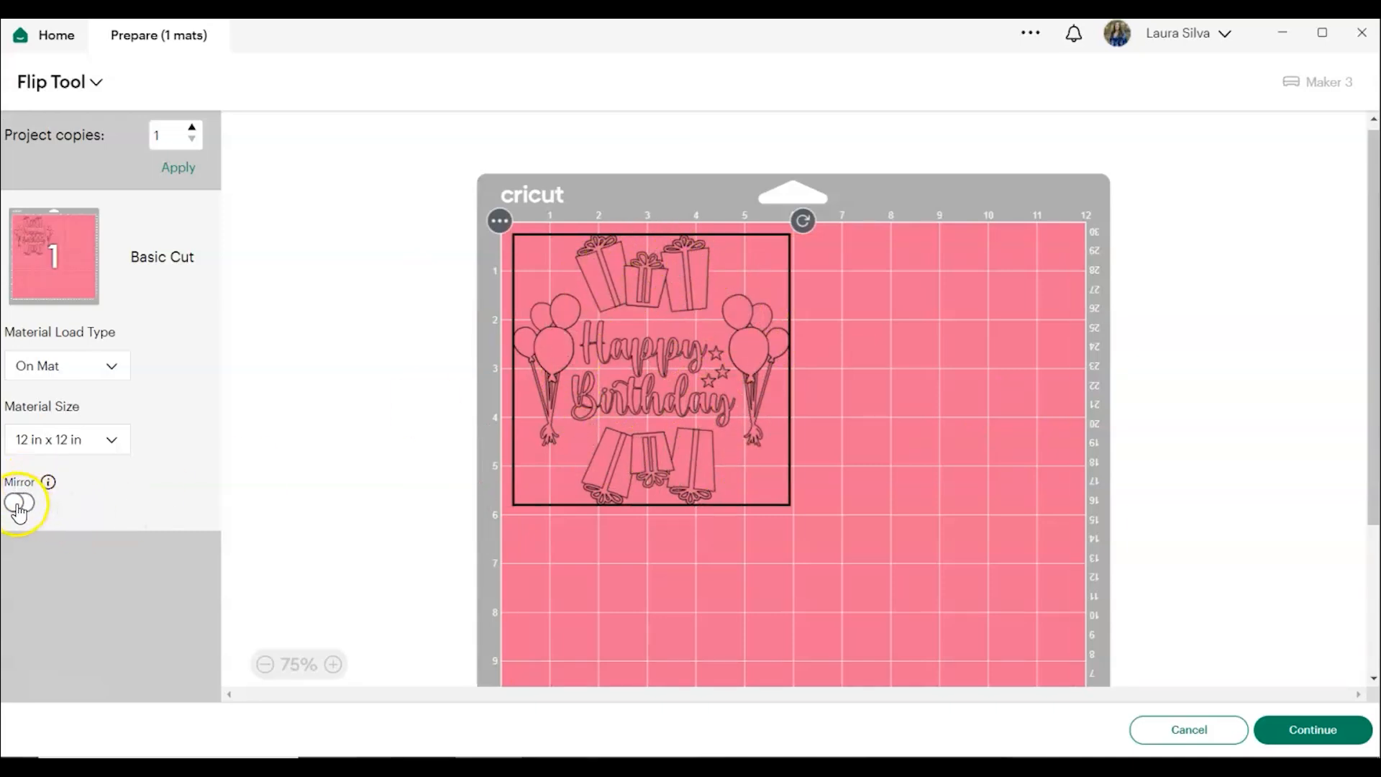
# Turn on Mirror so the birthday design shows reversed on the mat preview
pyautogui.click(20, 503)
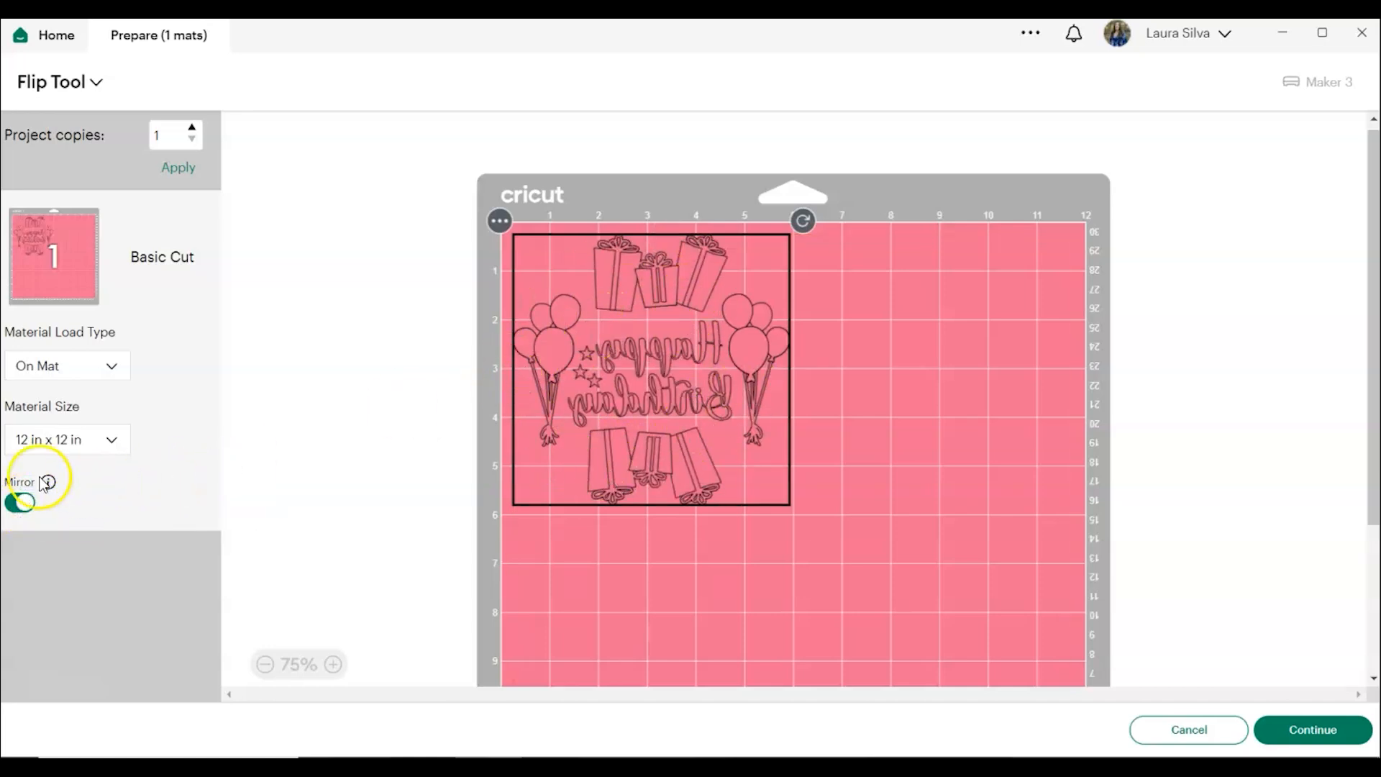
pyautogui.moveTo(52, 483)
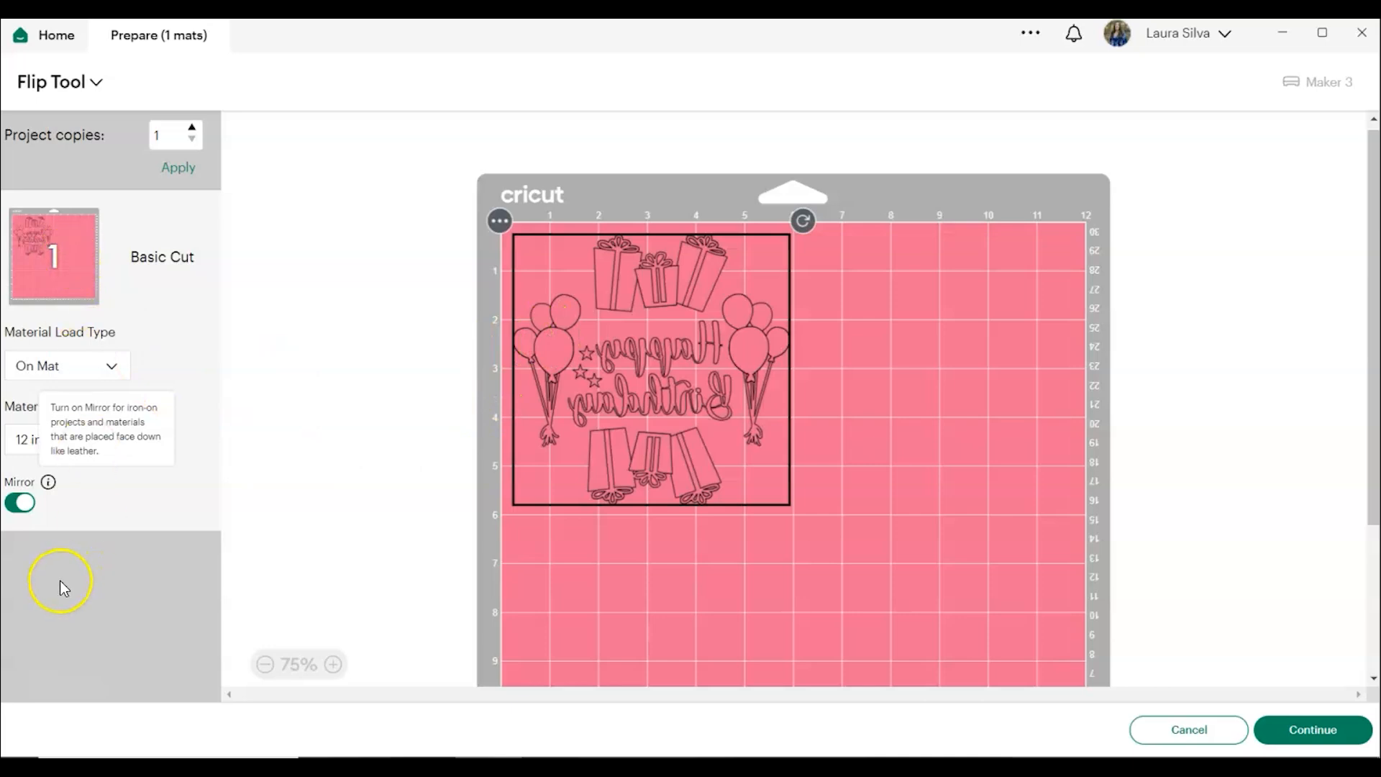
pyautogui.moveTo(72, 252)
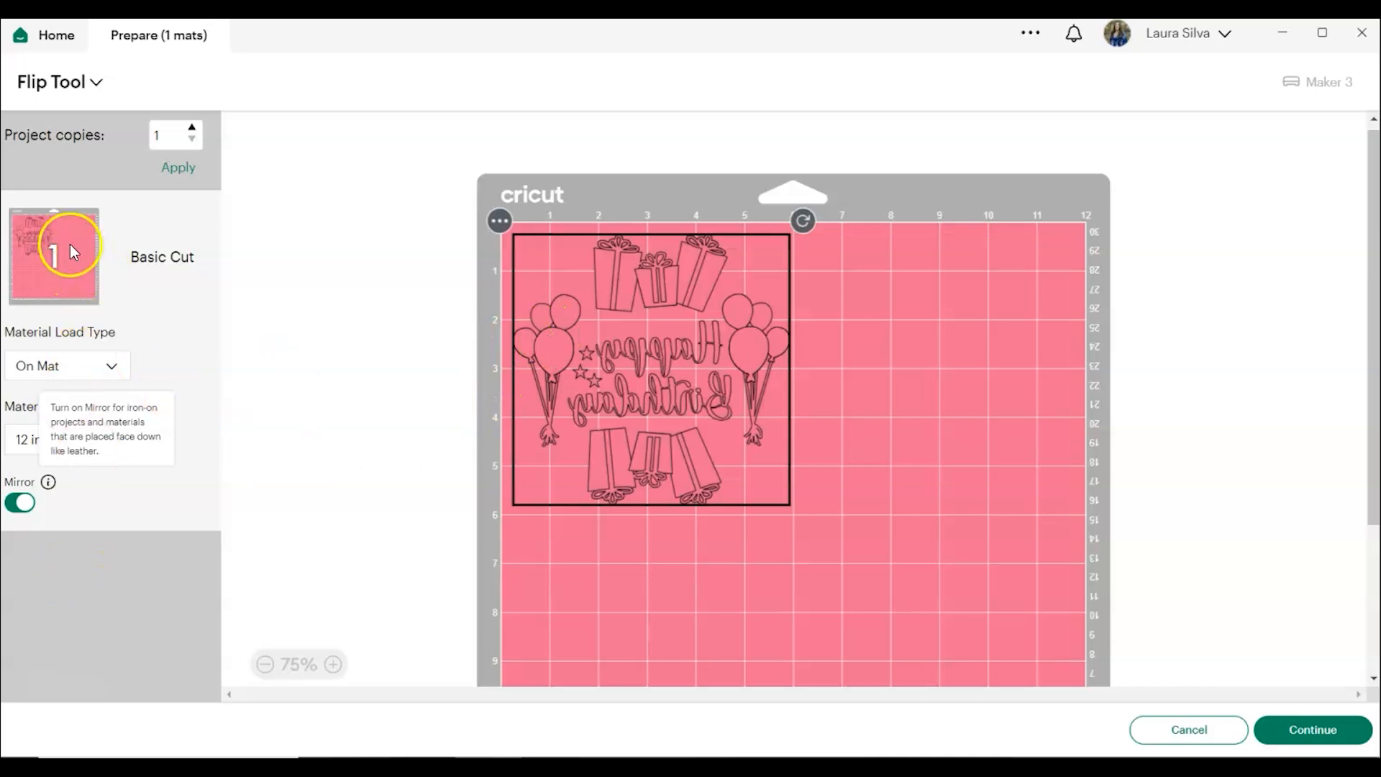